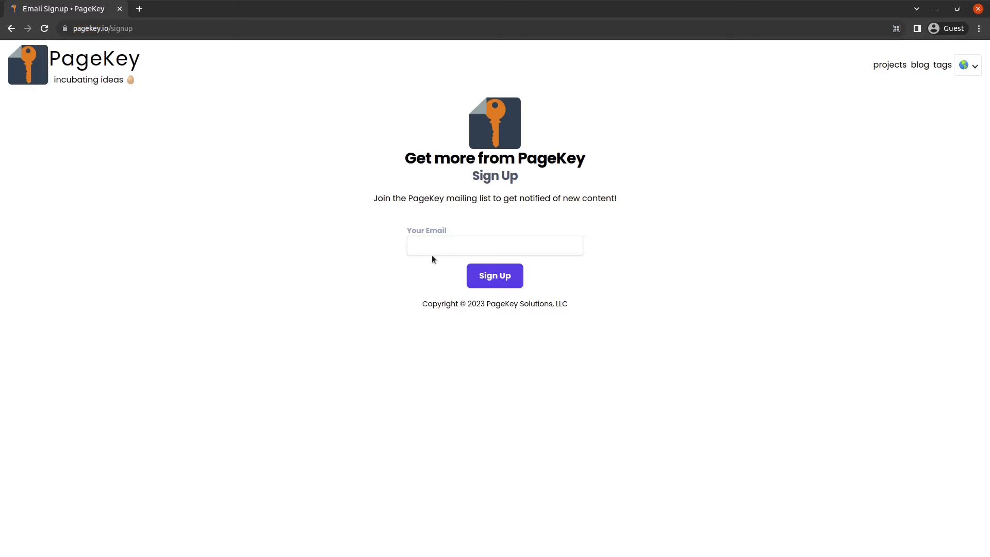
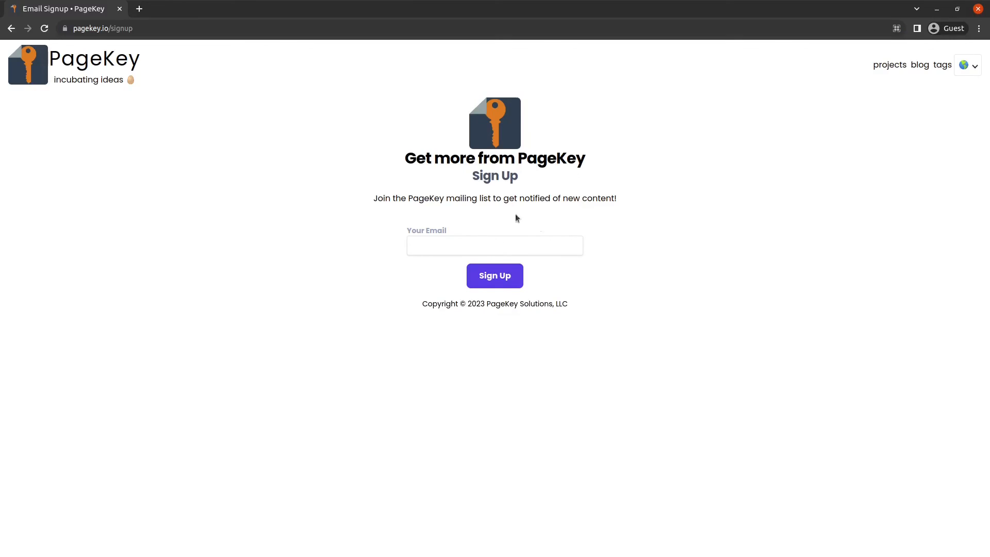
click(101, 28)
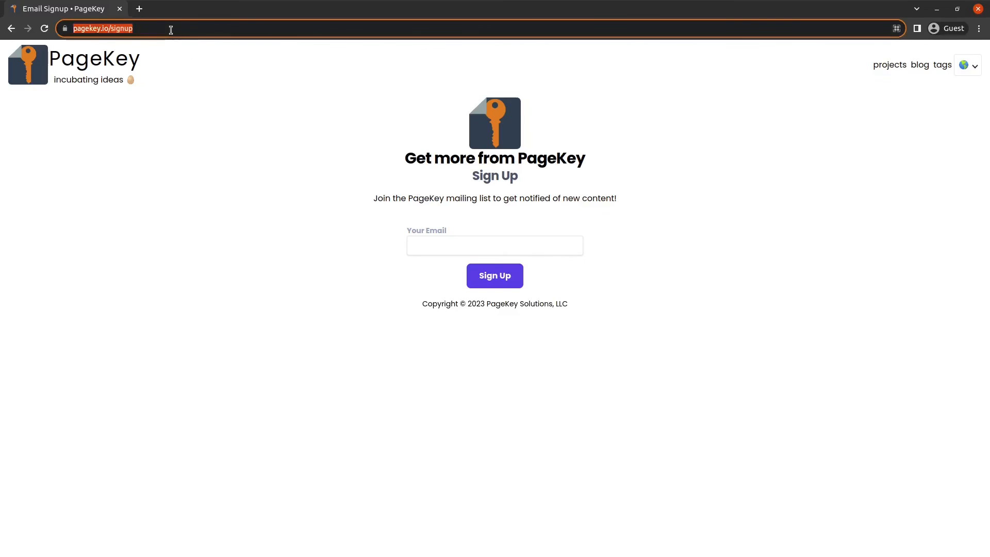